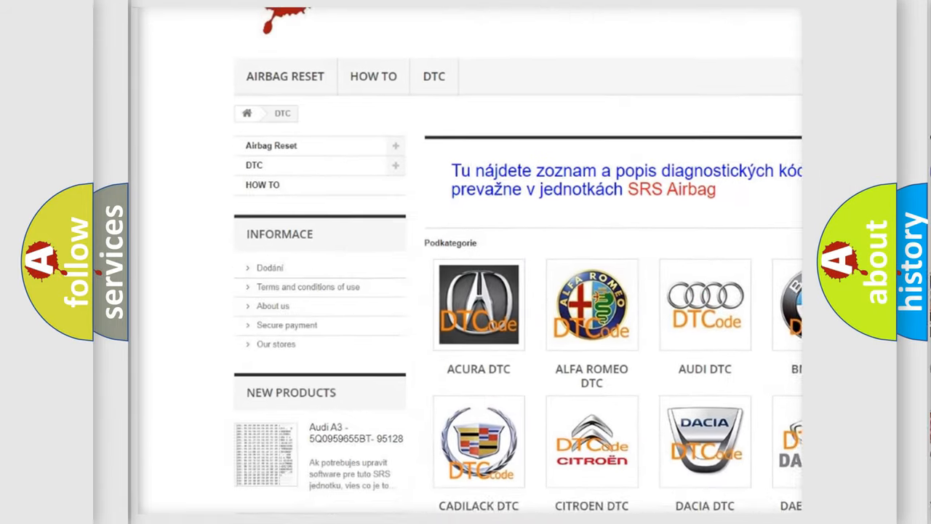
{"action": "scroll", "scroll_direction": "down", "scroll_amount": 3}
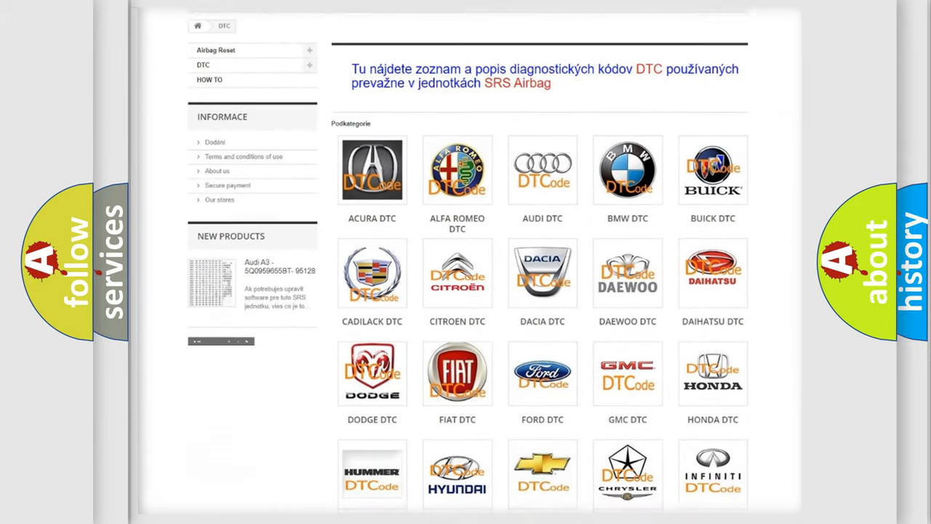
{"action": "scroll", "scroll_direction": "down", "scroll_amount": 3}
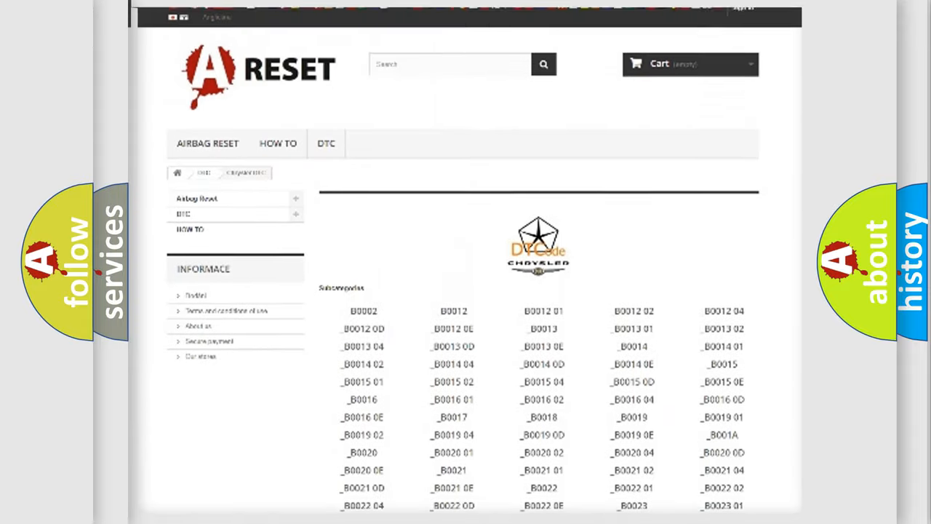
{"action": "scroll", "scroll_direction": "up", "scroll_amount": 3}
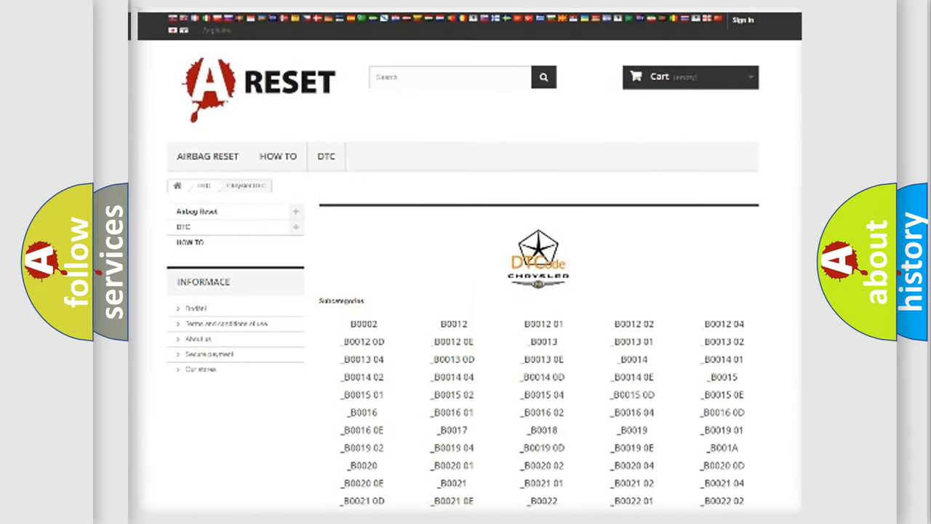